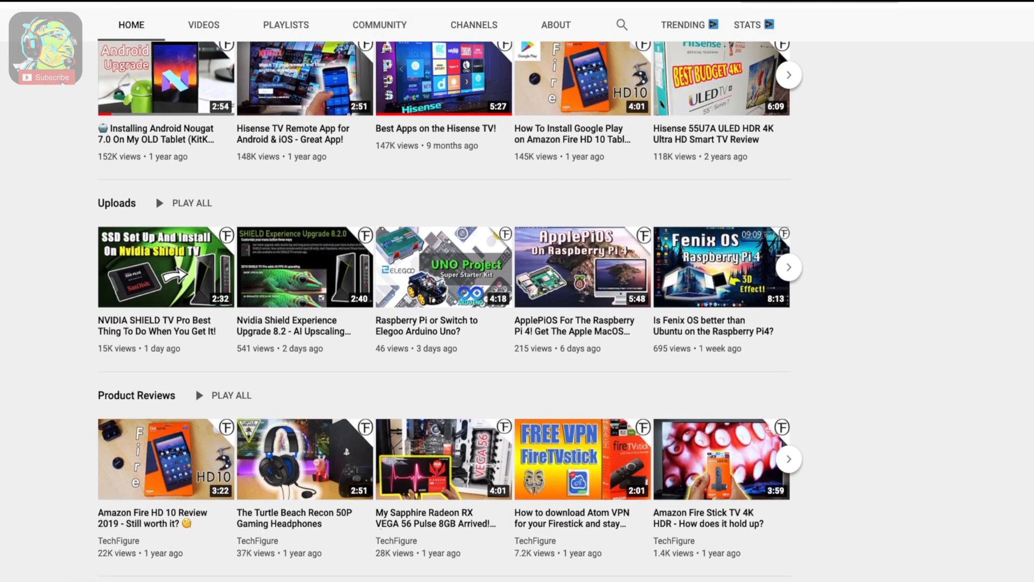
Step: Leave the TechFigure YouTube channel page for the Android TV home screen
{"action": "scroll", "scroll_direction": "up", "scroll_amount": 3}
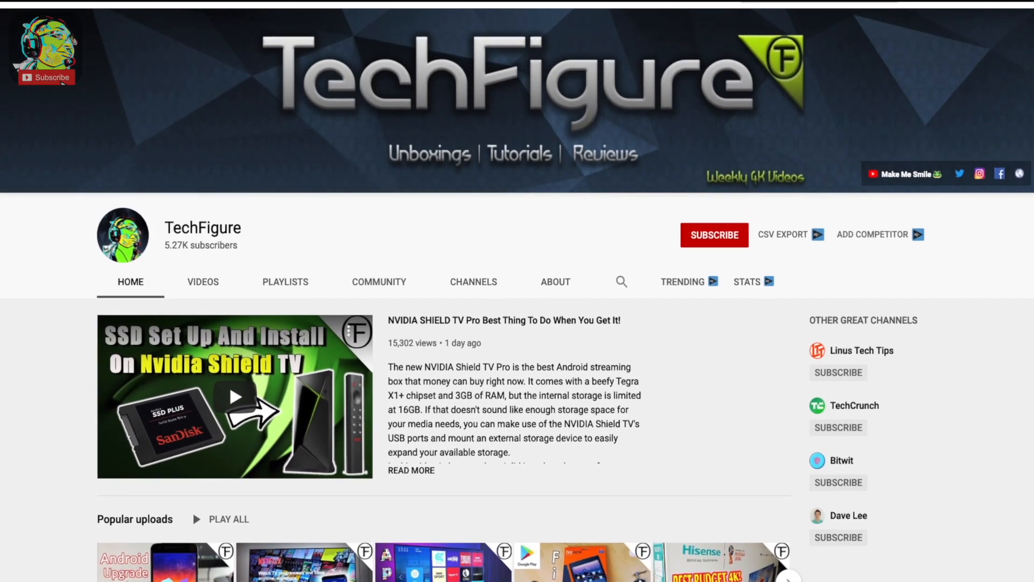
{"action": "left_click", "coordinate": [714, 234]}
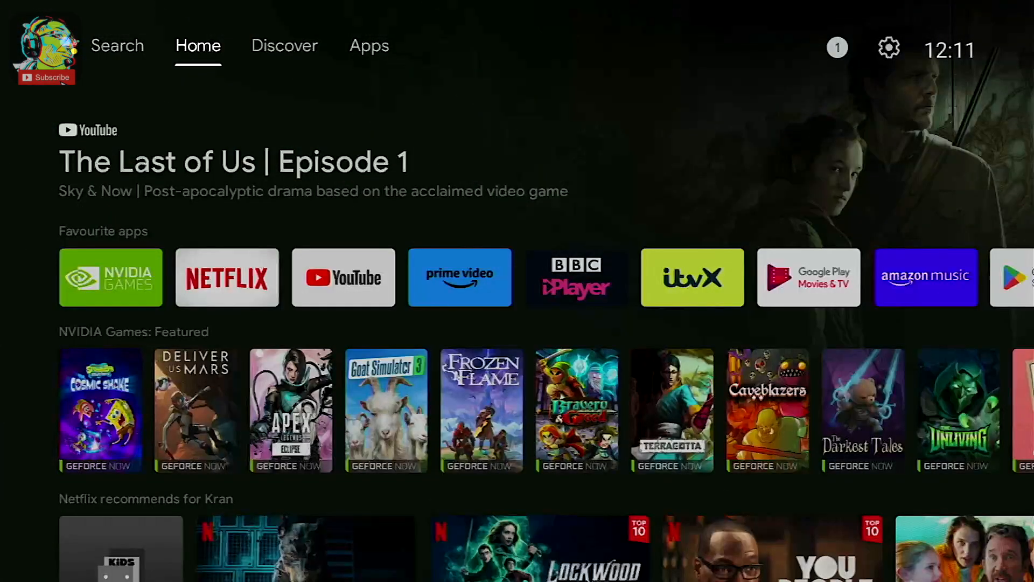
Step: Reach Settings > Device Preferences > System, showing processor, fan and USB options
{"action": "left_click", "coordinate": [284, 45]}
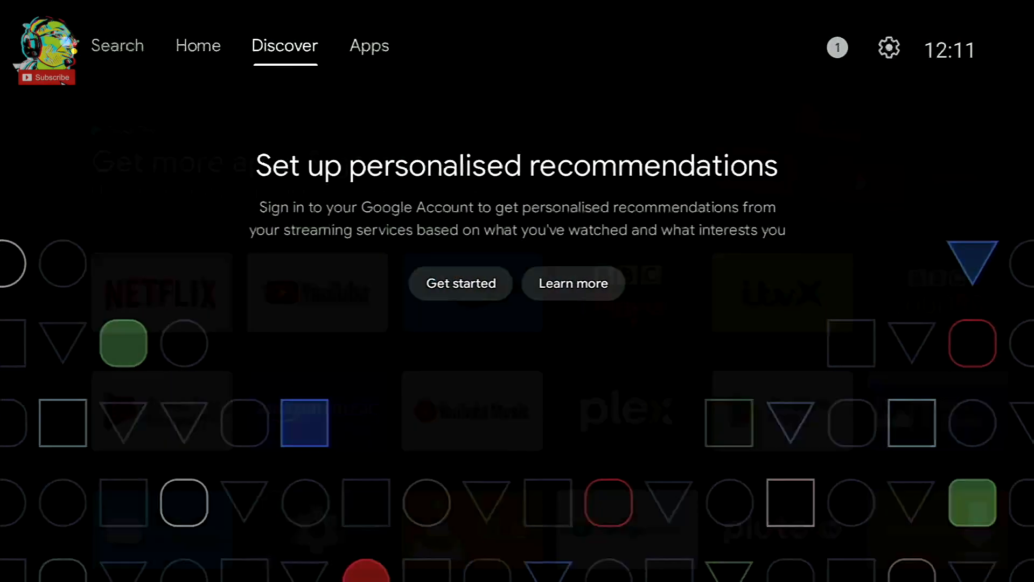
{"action": "left_click", "coordinate": [369, 45]}
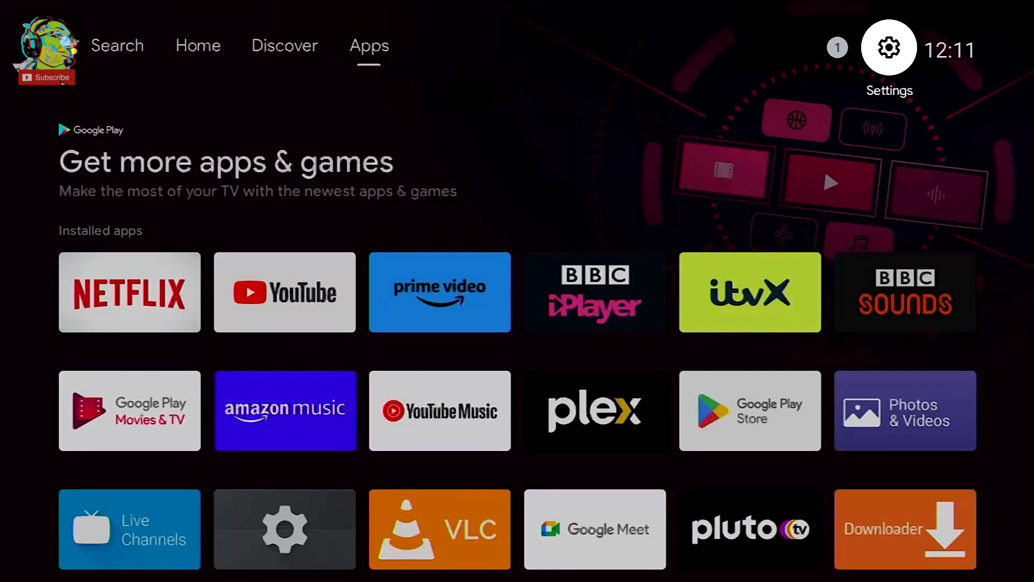
{"action": "left_click", "coordinate": [889, 47]}
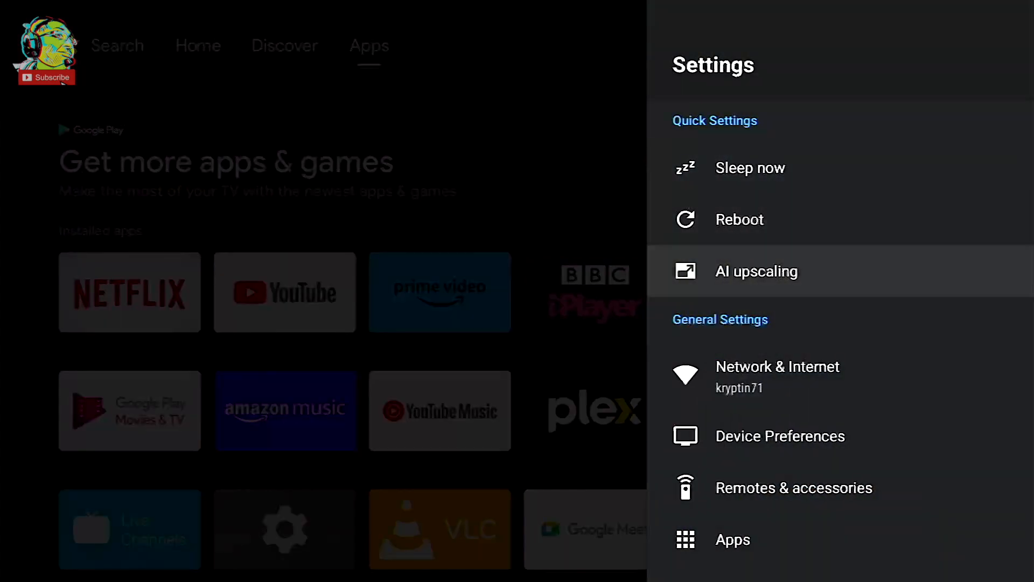
{"action": "left_click", "coordinate": [780, 436]}
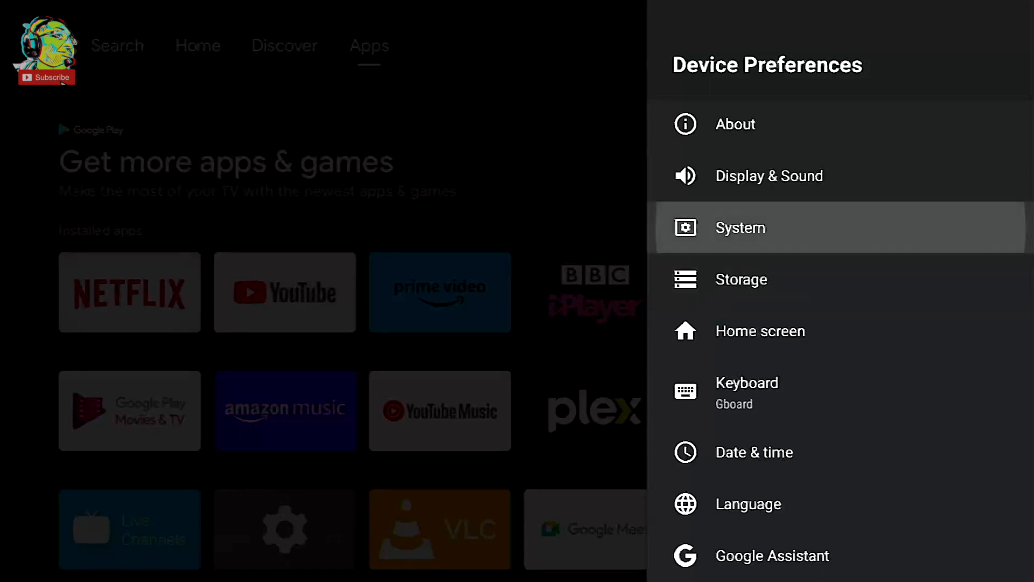
{"action": "left_click", "coordinate": [740, 227]}
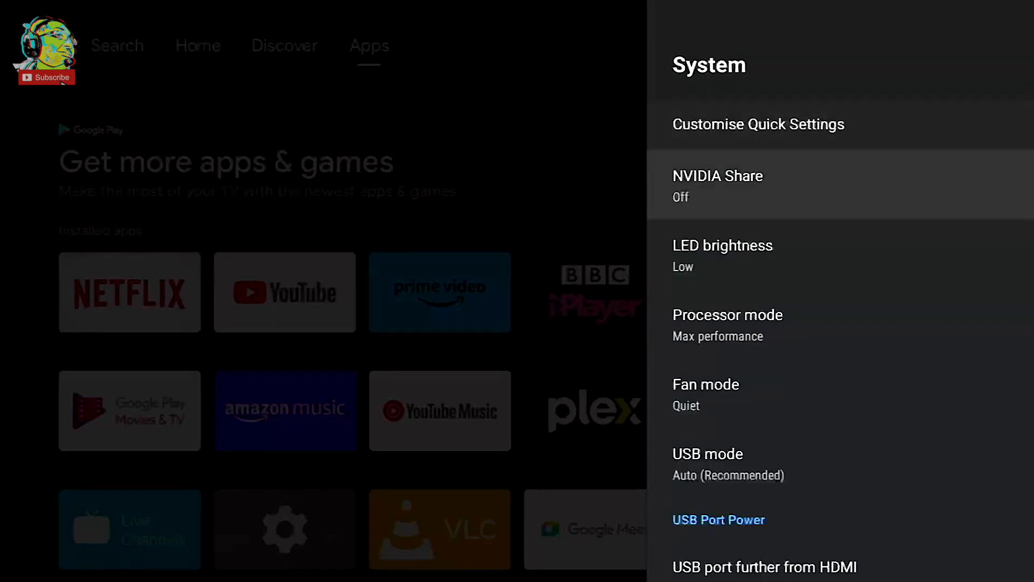
Step: Review Processor mode (left on Max performance) and Fan mode (left on Quiet) without changes
{"action": "scroll", "scroll_direction": "down", "scroll_amount": 3}
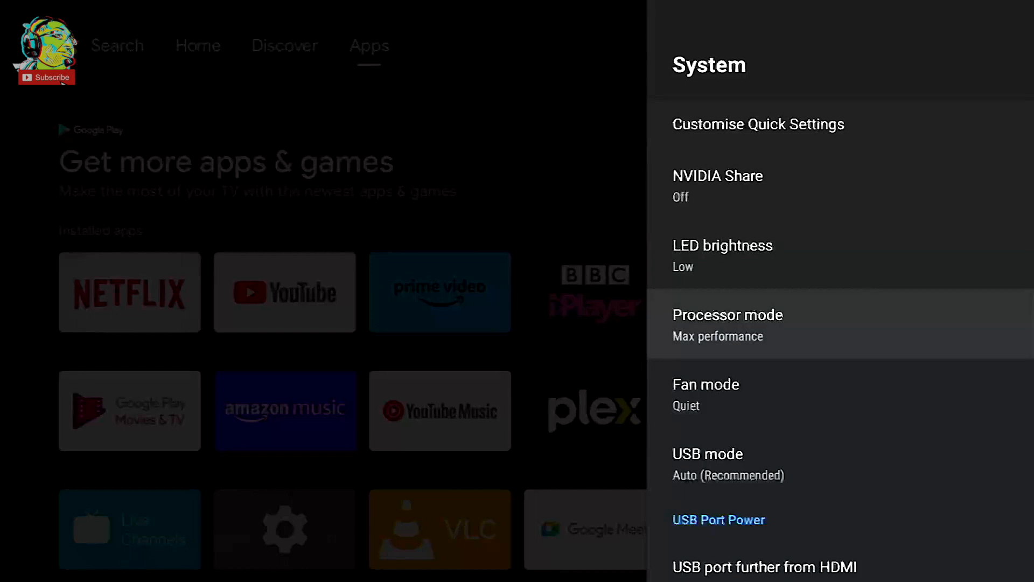
{"action": "left_click", "coordinate": [727, 314]}
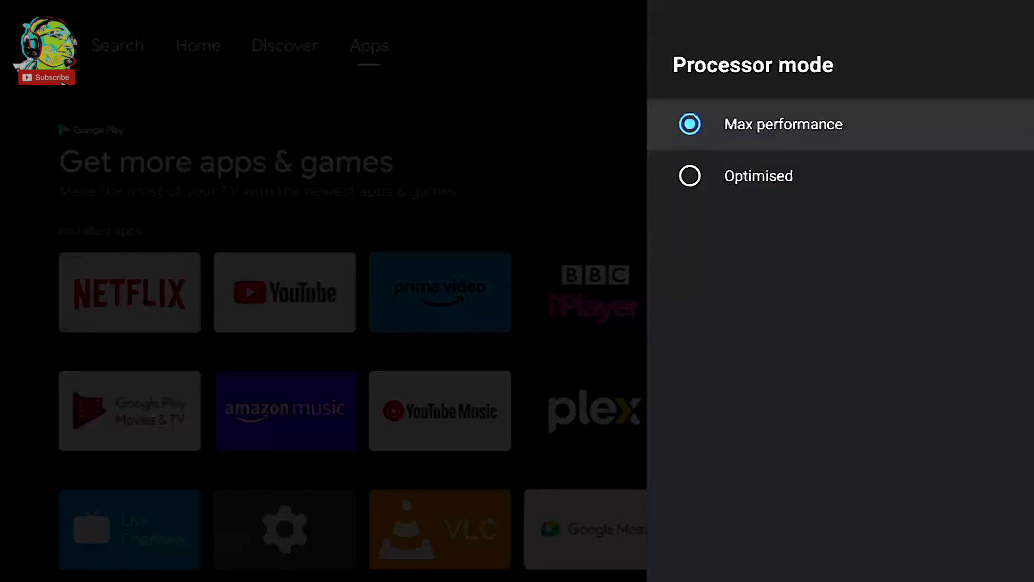
{"action": "key", "text": "Back"}
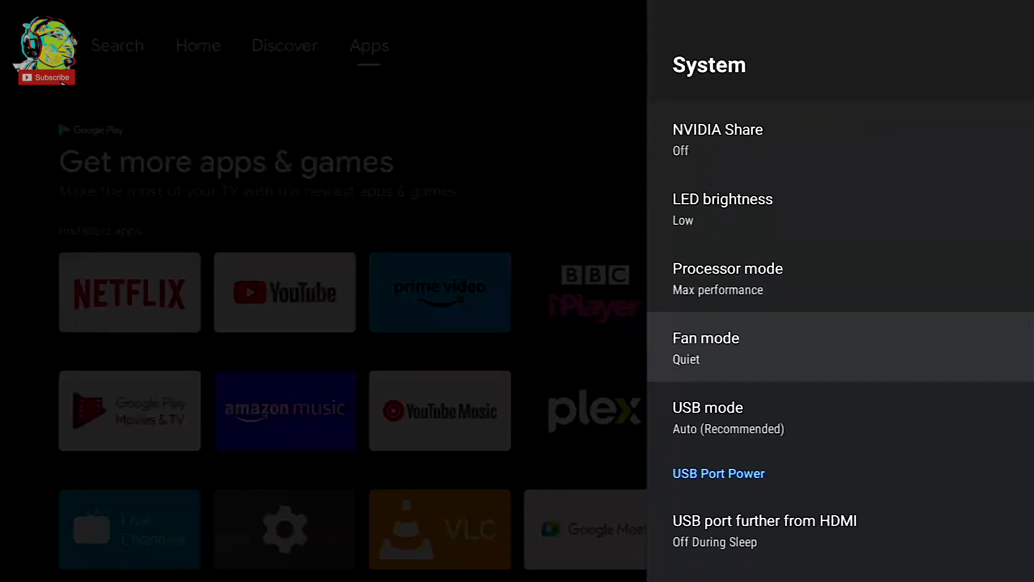
{"action": "left_click", "coordinate": [705, 348]}
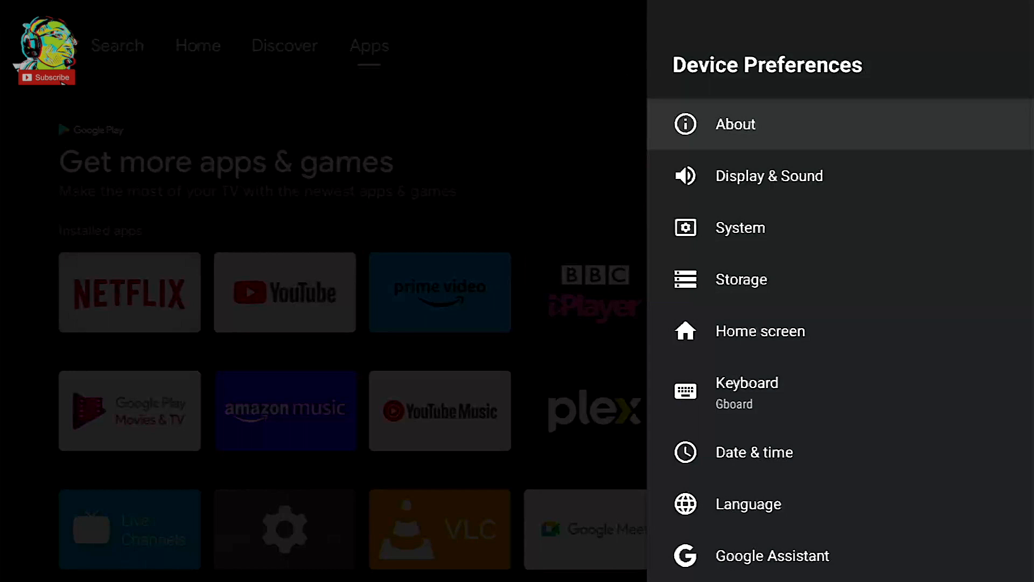
Step: Unlock developer mode from the About page's Build entry and return to Device Preferences
{"action": "scroll", "scroll_direction": "down", "scroll_amount": 3}
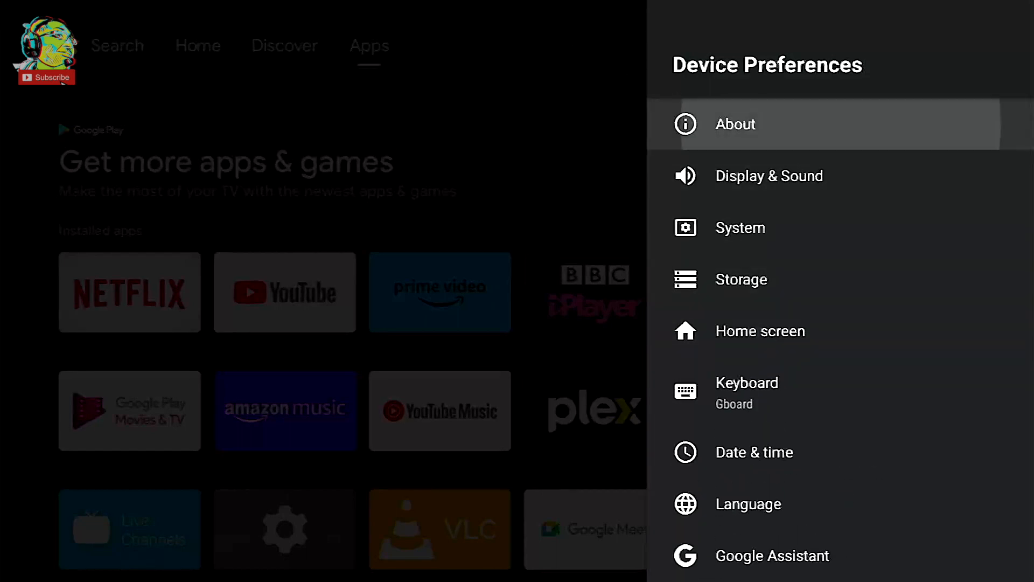
{"action": "left_click", "coordinate": [733, 123]}
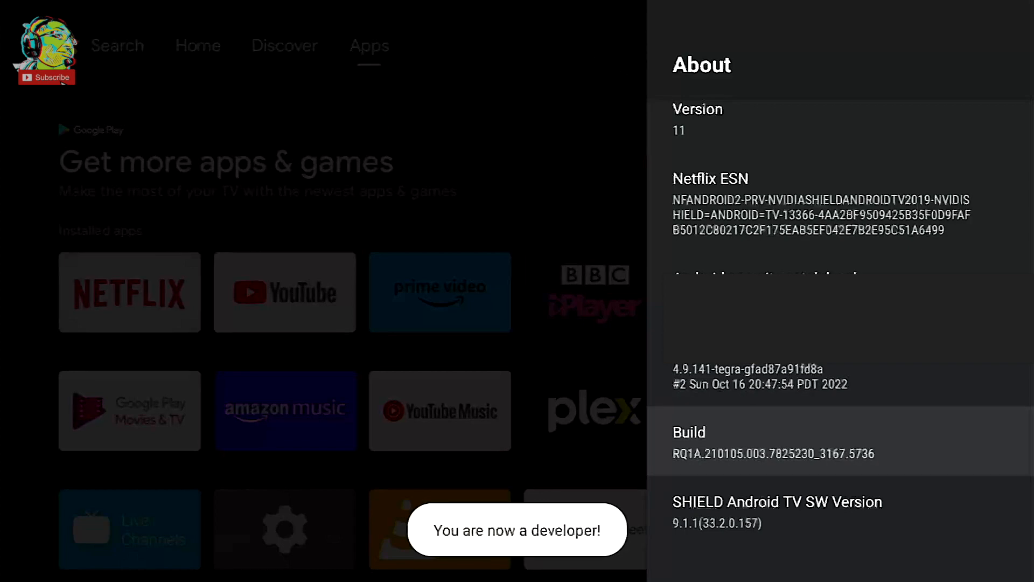
{"action": "key", "text": "Back"}
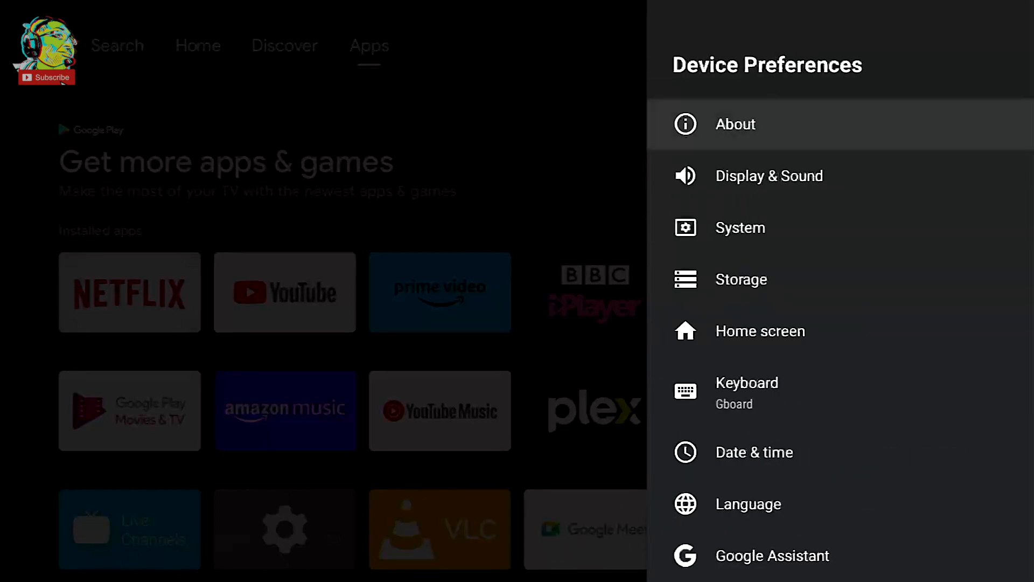
Step: Enter Developer options, confirm it is enabled, and reach the animation scale settings at 1x
{"action": "scroll", "scroll_direction": "down", "scroll_amount": 3}
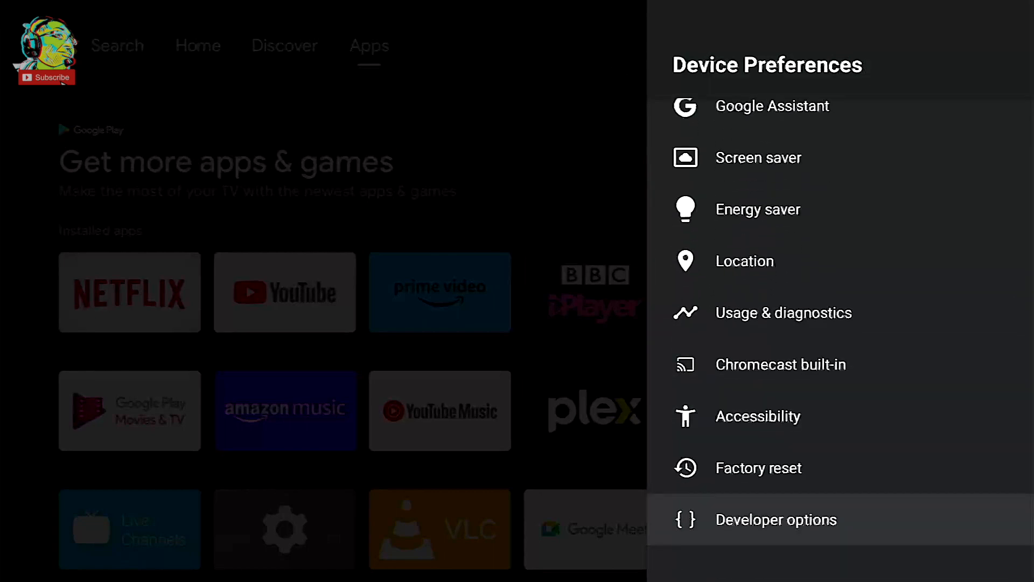
{"action": "left_click", "coordinate": [776, 520]}
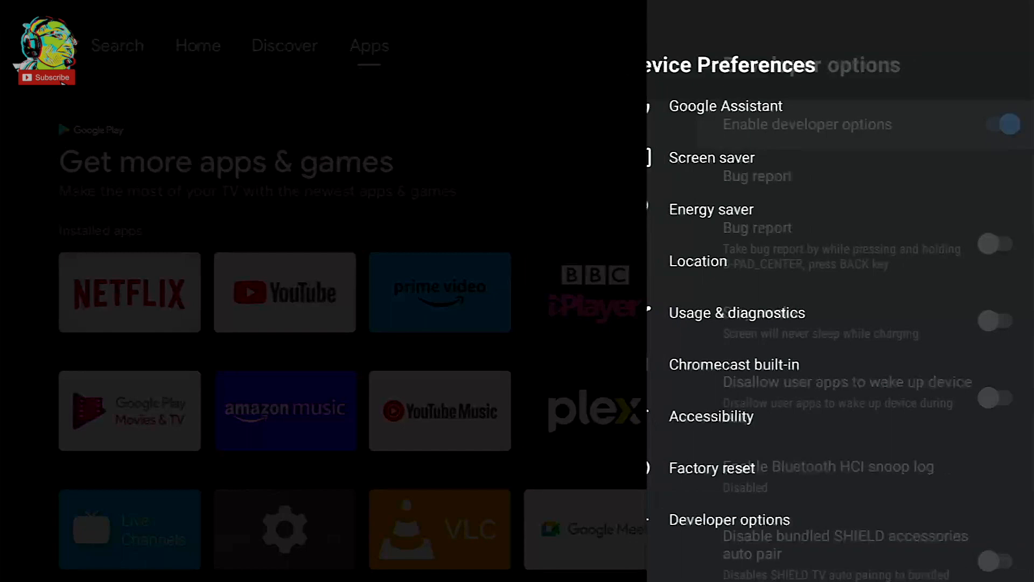
{"action": "left_click", "coordinate": [730, 519]}
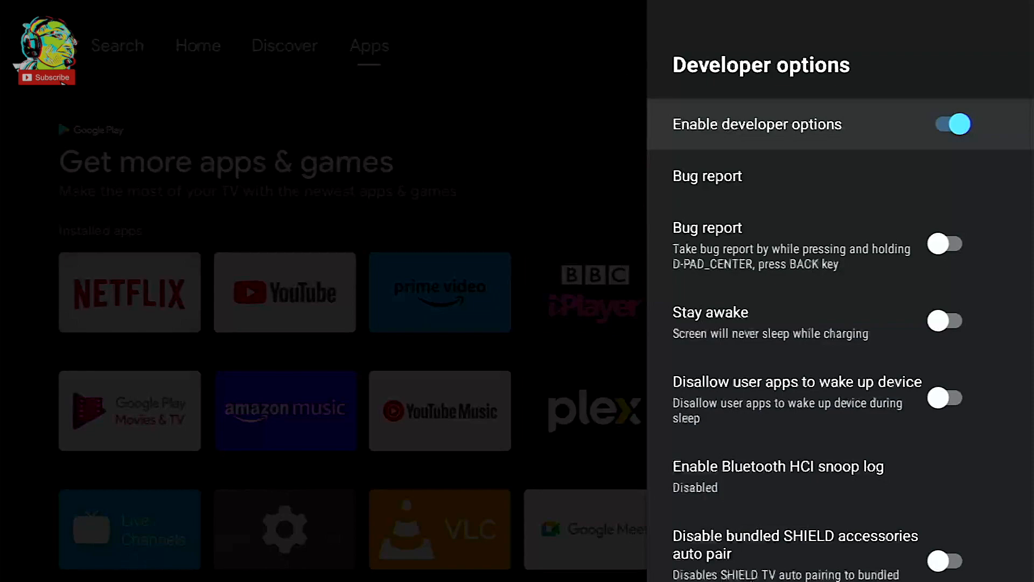
{"action": "scroll", "scroll_direction": "down", "scroll_amount": 3}
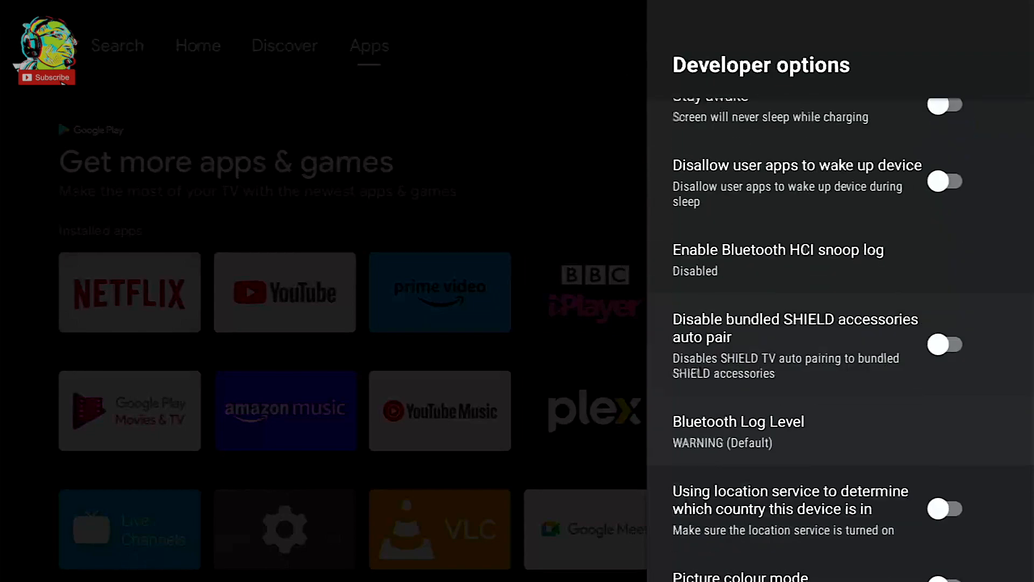
{"action": "scroll", "scroll_direction": "down", "scroll_amount": 3}
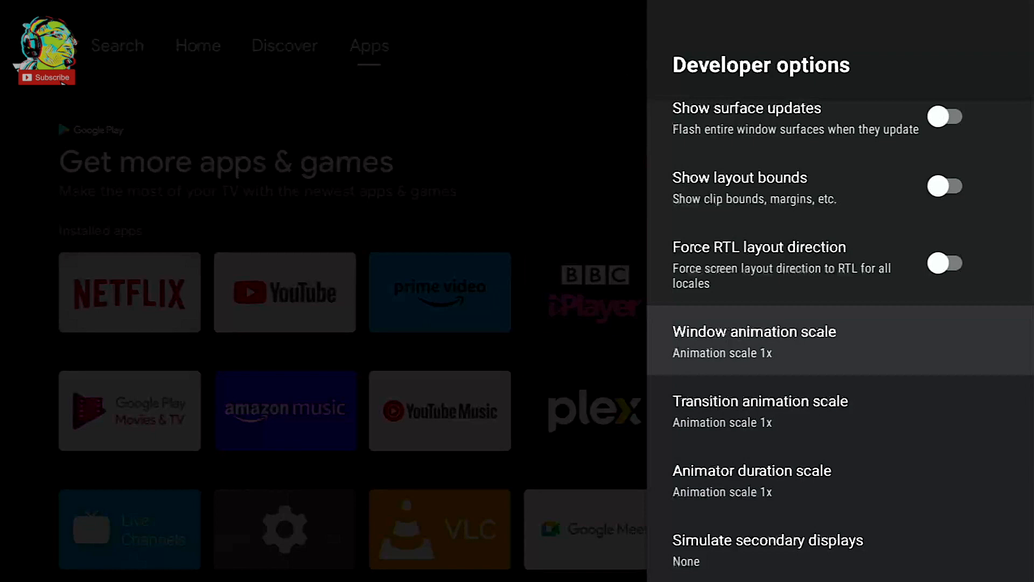
{"action": "scroll", "scroll_direction": "down", "scroll_amount": 3}
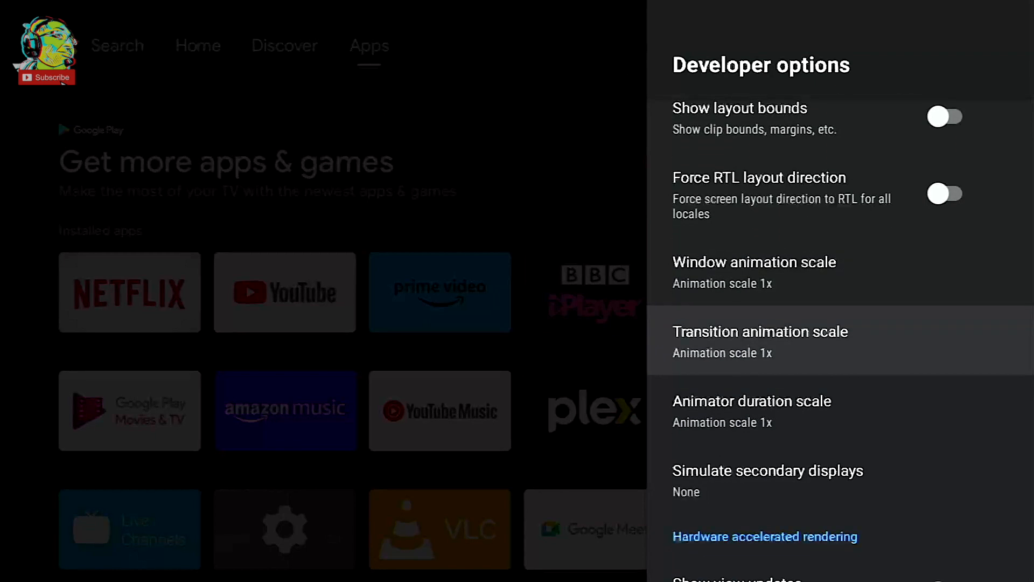
{"action": "scroll", "scroll_direction": "down", "scroll_amount": 3}
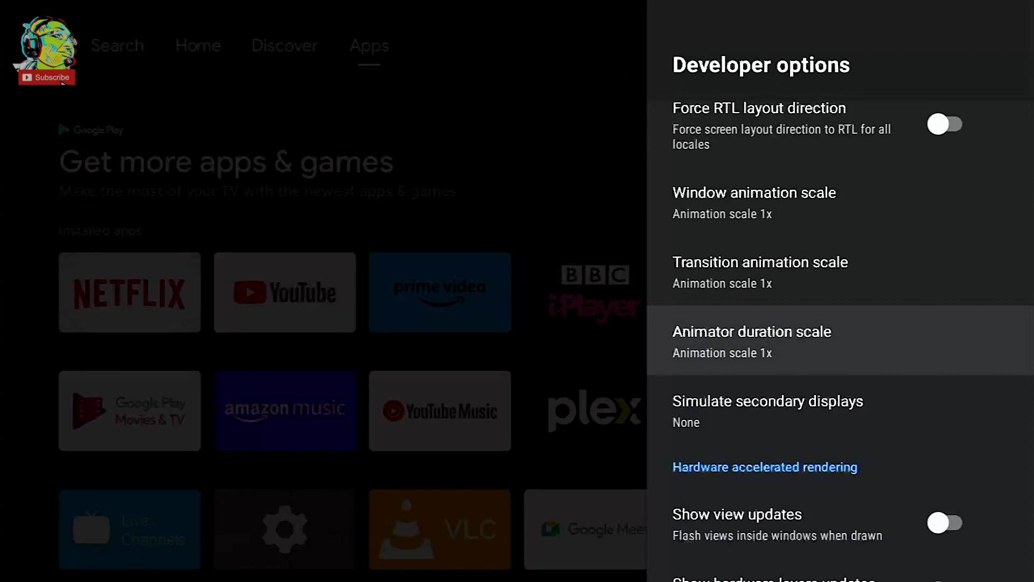
{"action": "scroll", "scroll_direction": "down", "scroll_amount": 3}
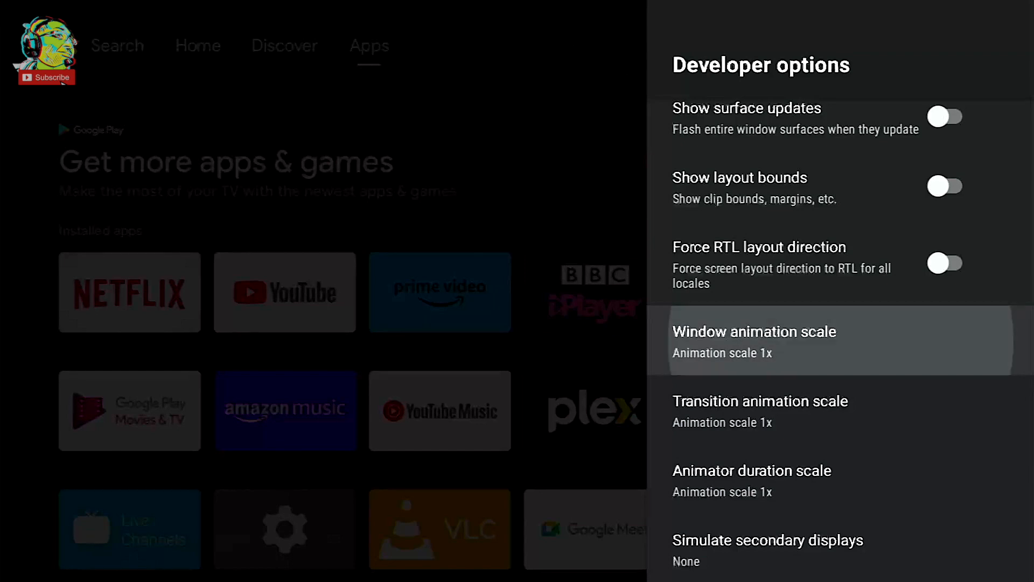
Step: Set Window, Transition and Animator duration animation scales each to .5x
{"action": "left_click", "coordinate": [754, 340]}
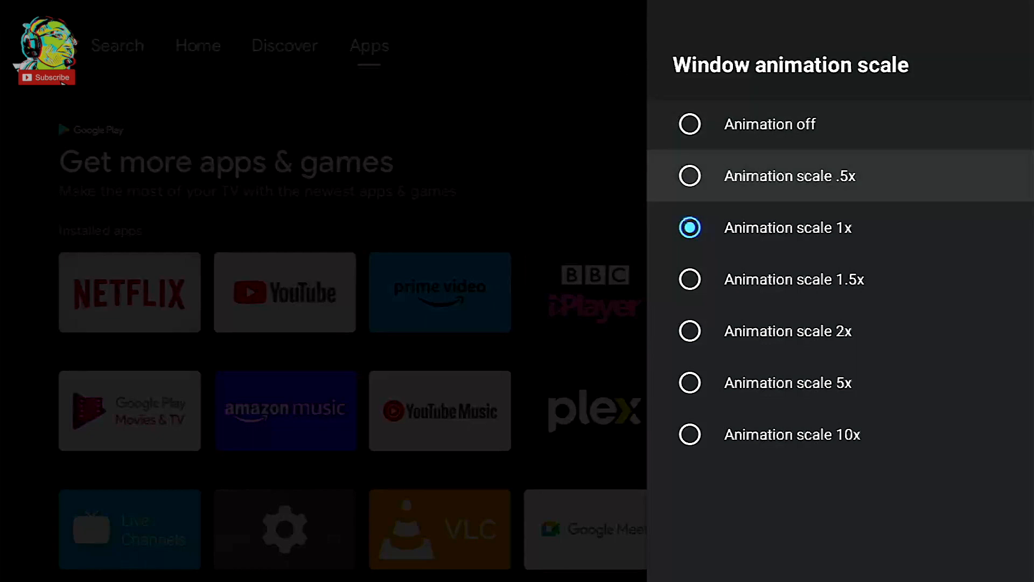
{"action": "left_click", "coordinate": [789, 175]}
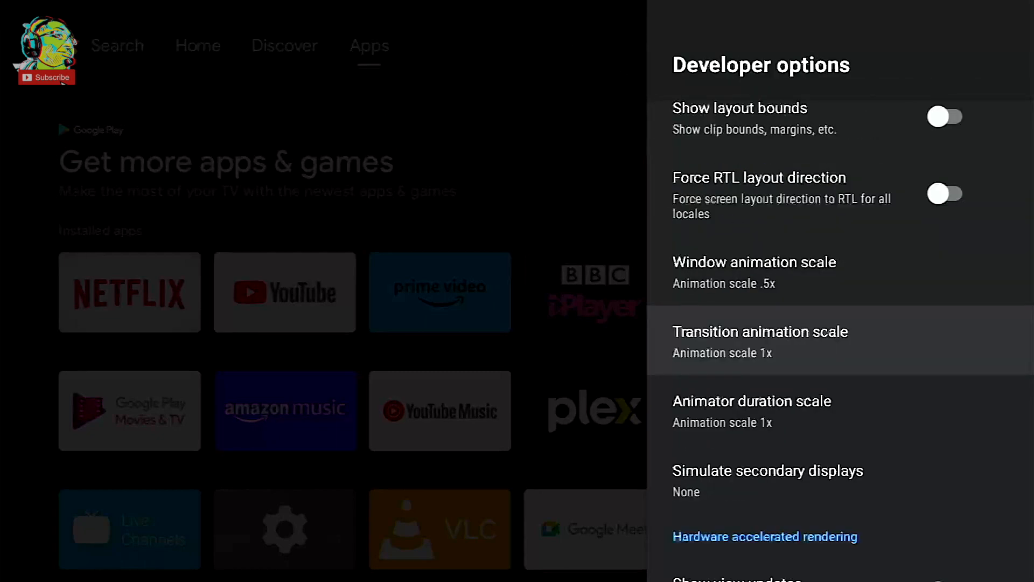
{"action": "left_click", "coordinate": [759, 332]}
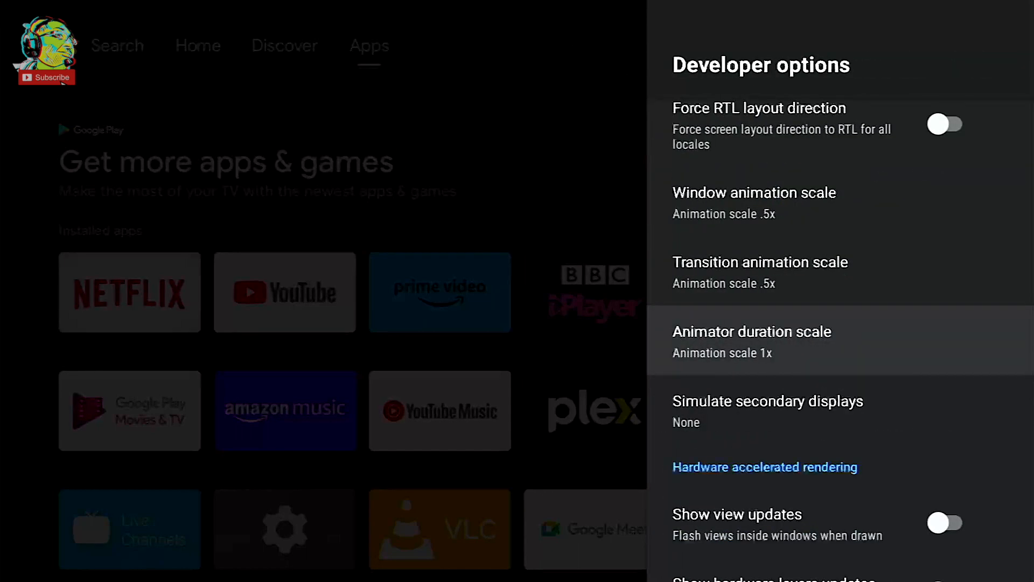
{"action": "left_click", "coordinate": [751, 331]}
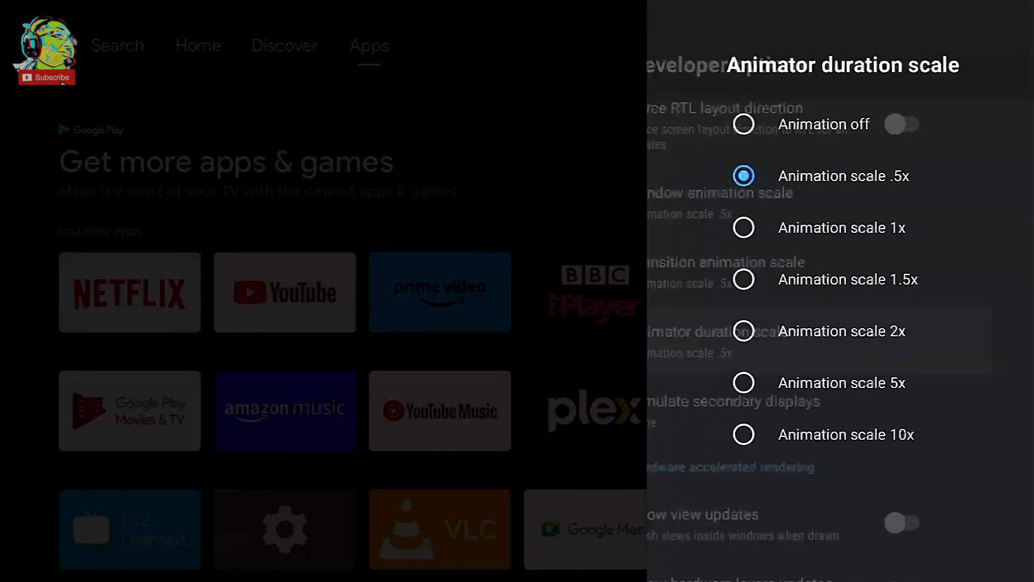